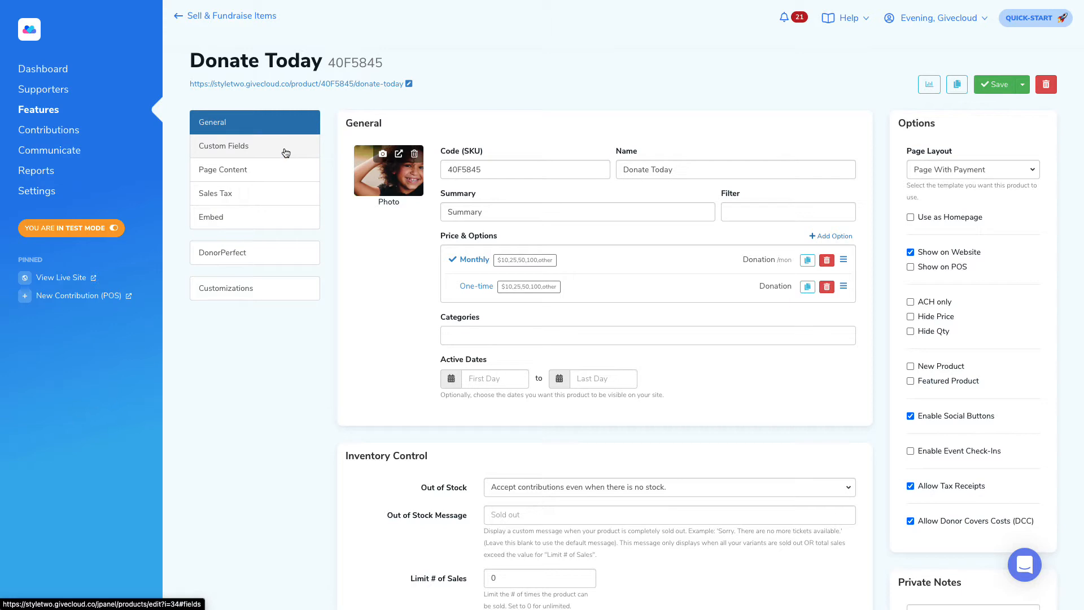
Go to the Custom Fields section of the Donate Today product.
left_click(224, 145)
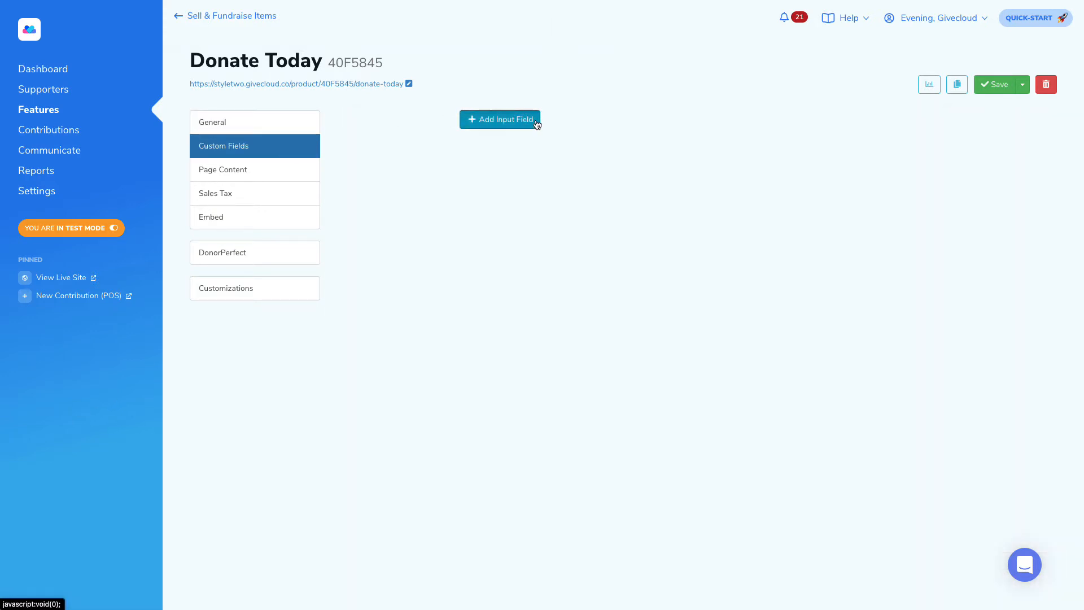
Add a new input field to Donate Today, keeping its type as Text Field.
left_click(500, 119)
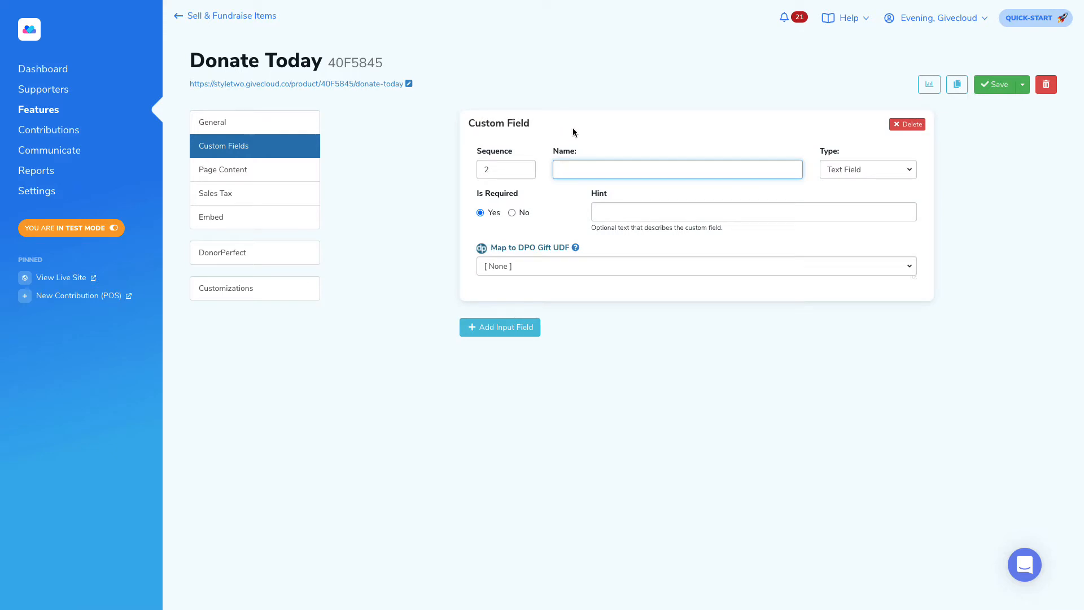
mouse_move(657, 130)
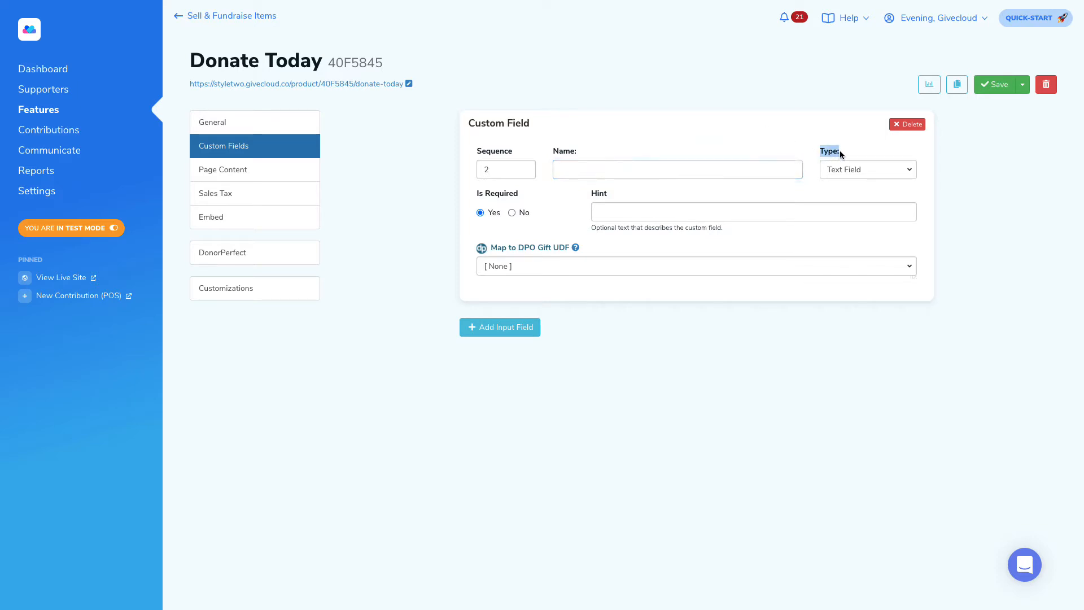
mouse_move(912, 173)
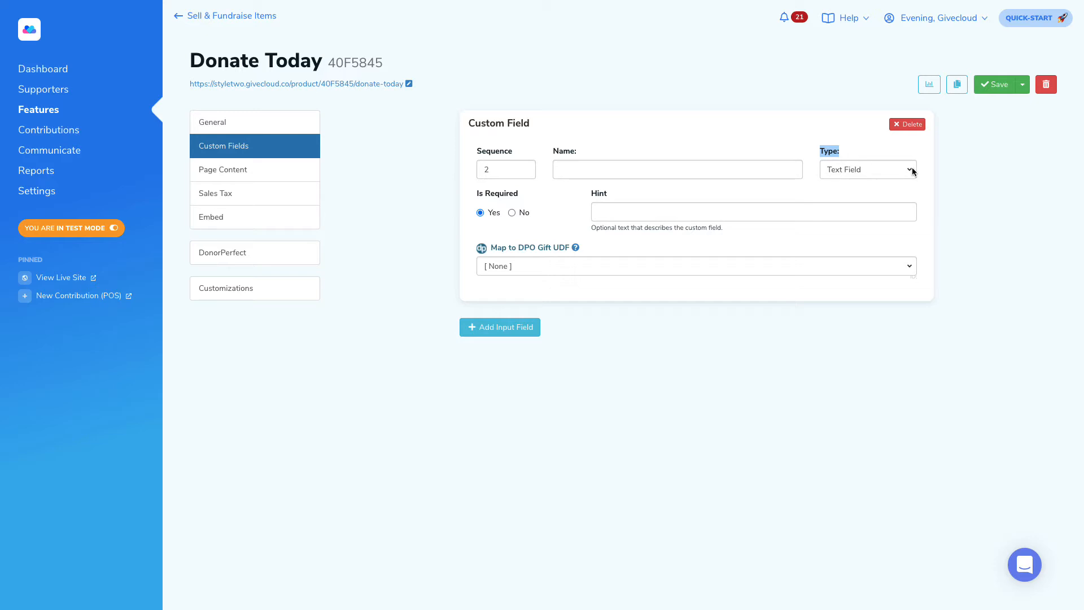
left_click(867, 170)
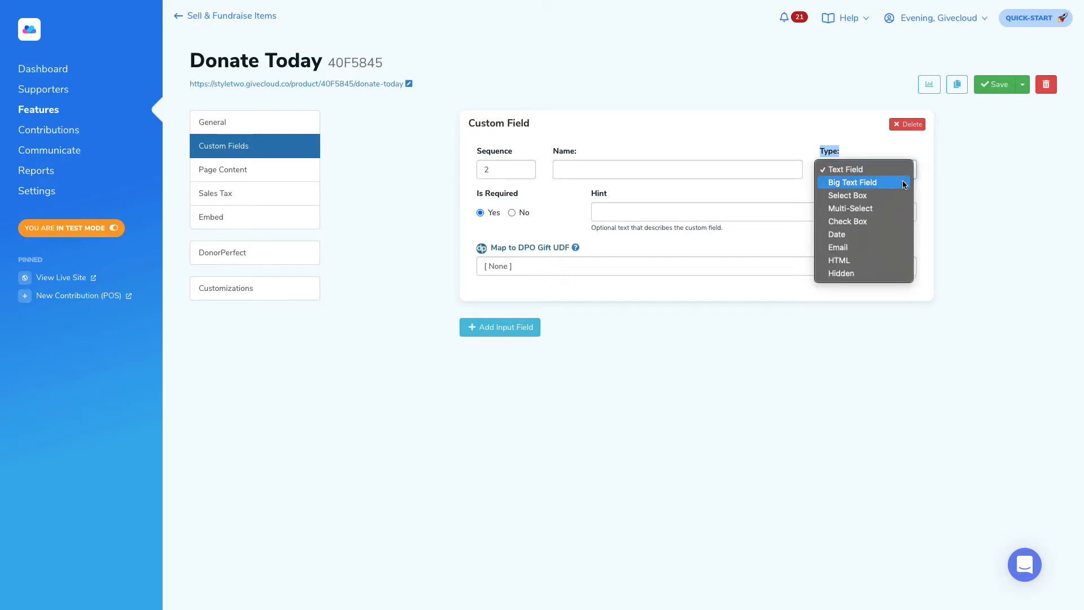
mouse_move(850, 208)
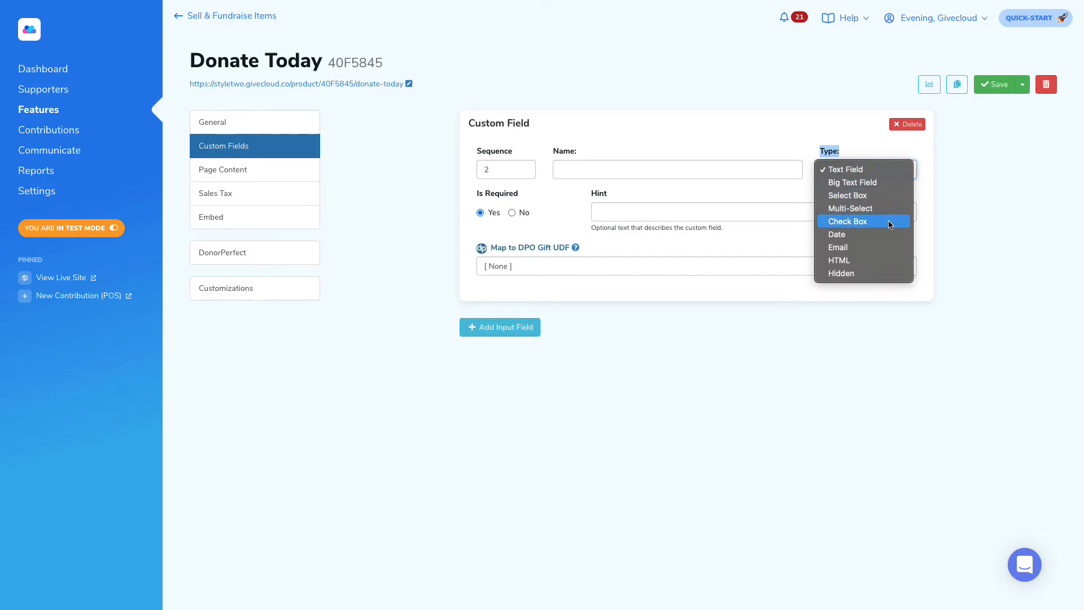
mouse_move(885, 247)
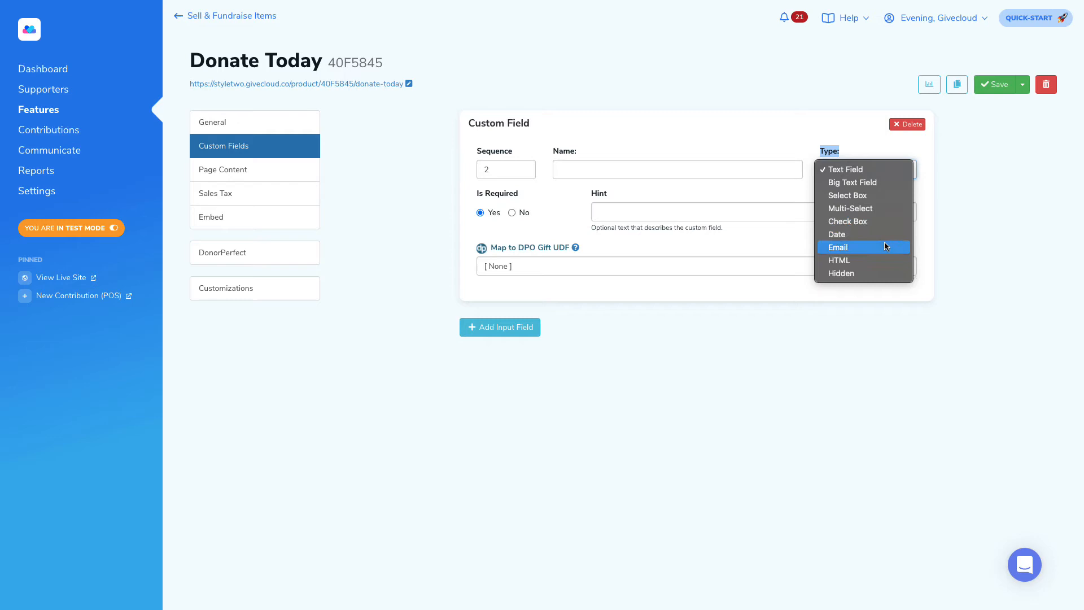
mouse_move(887, 260)
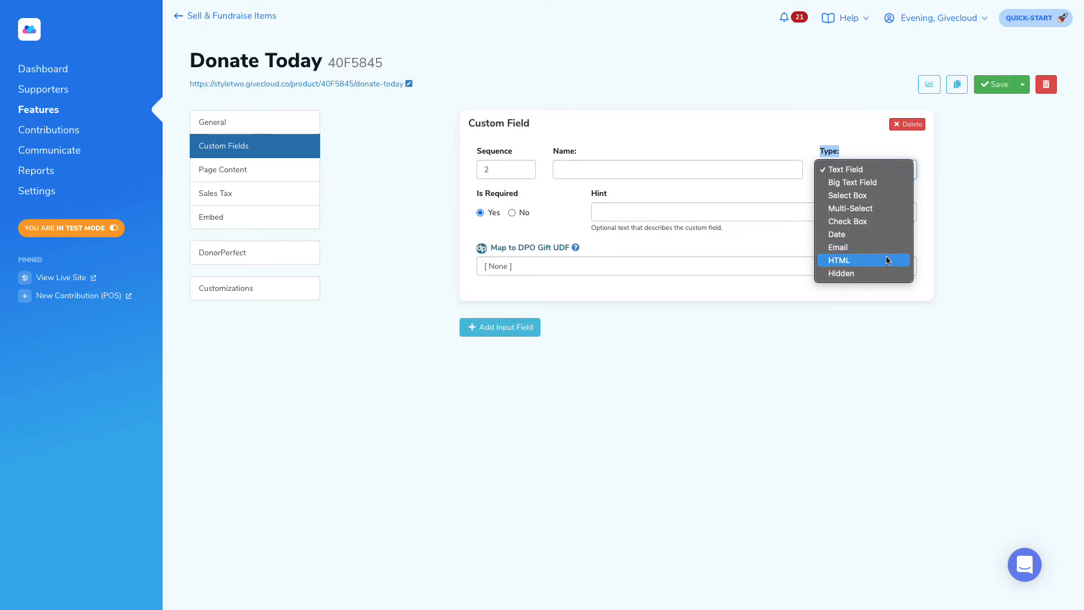
mouse_move(864, 273)
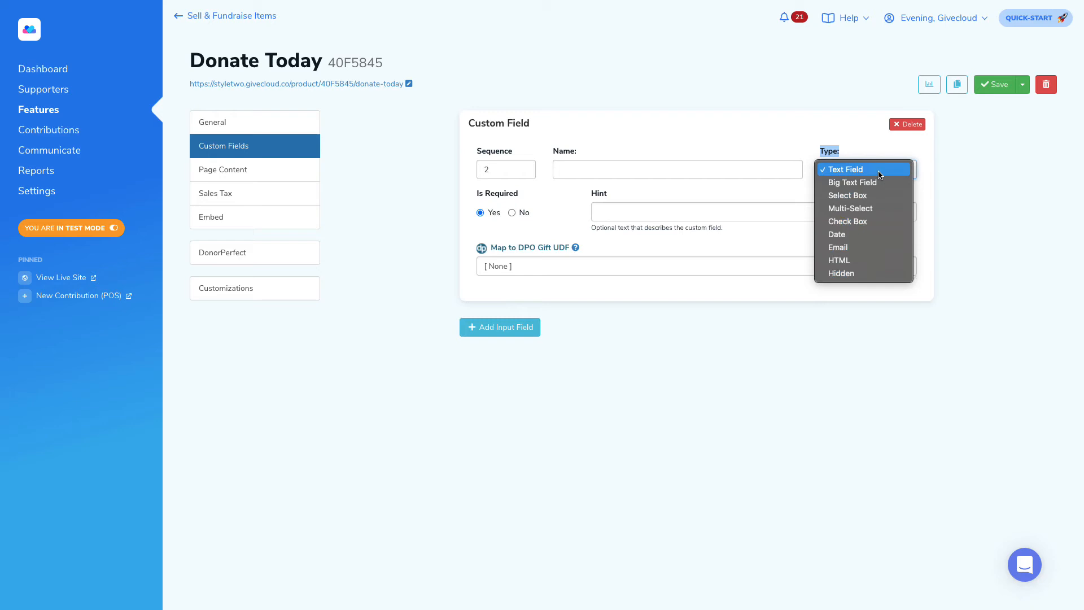
left_click(847, 169)
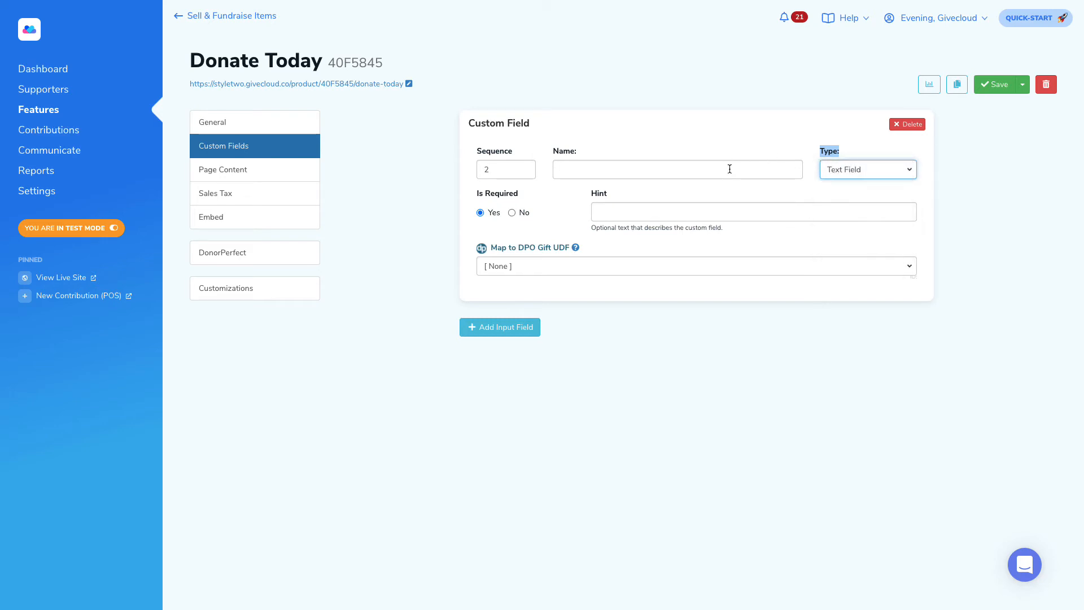
Name the field "Are there any other notes you'd like to leave here?" and save the product.
left_click(676, 168)
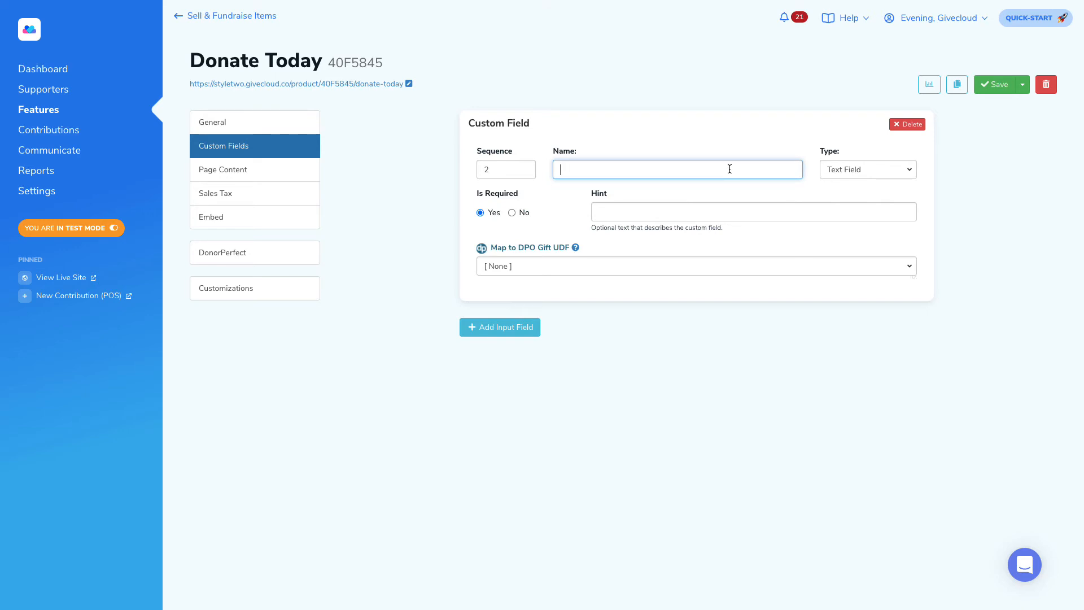
type("Are there any")
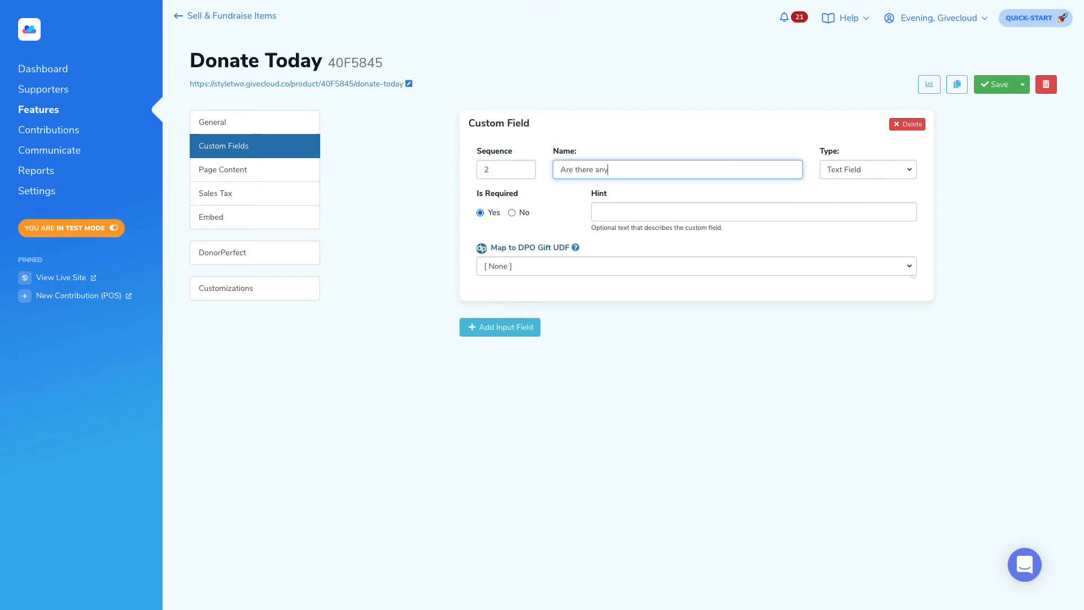
type("other notes you")
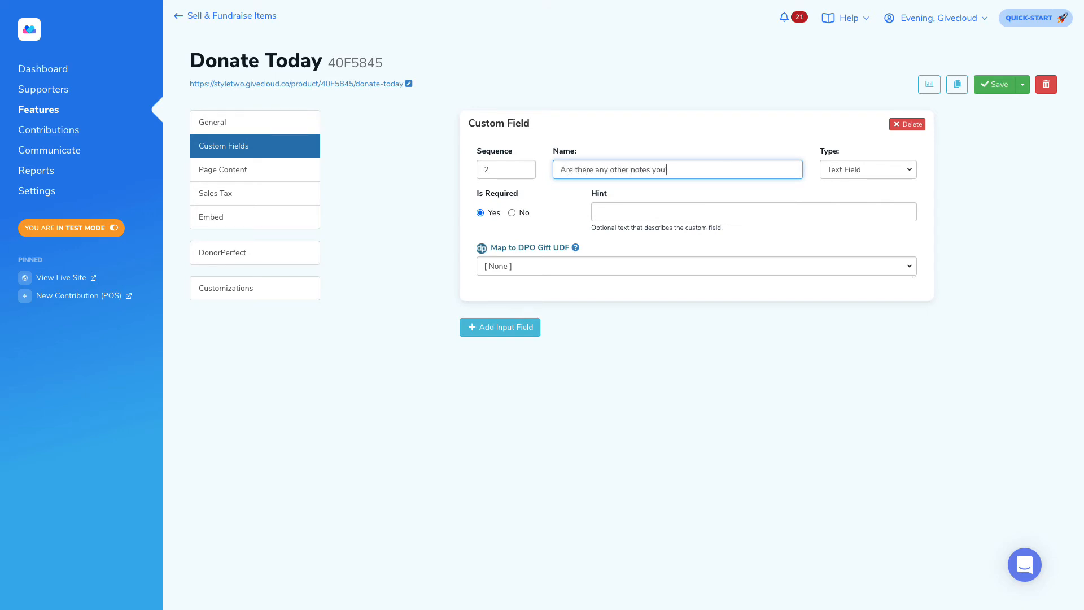
type("'d like to leave her")
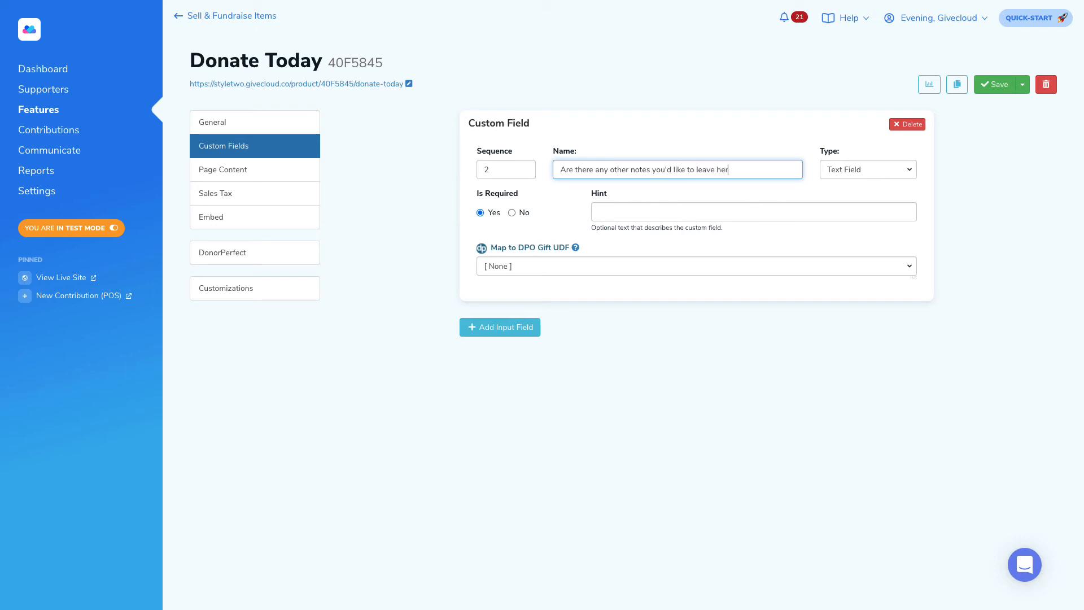
type("e?")
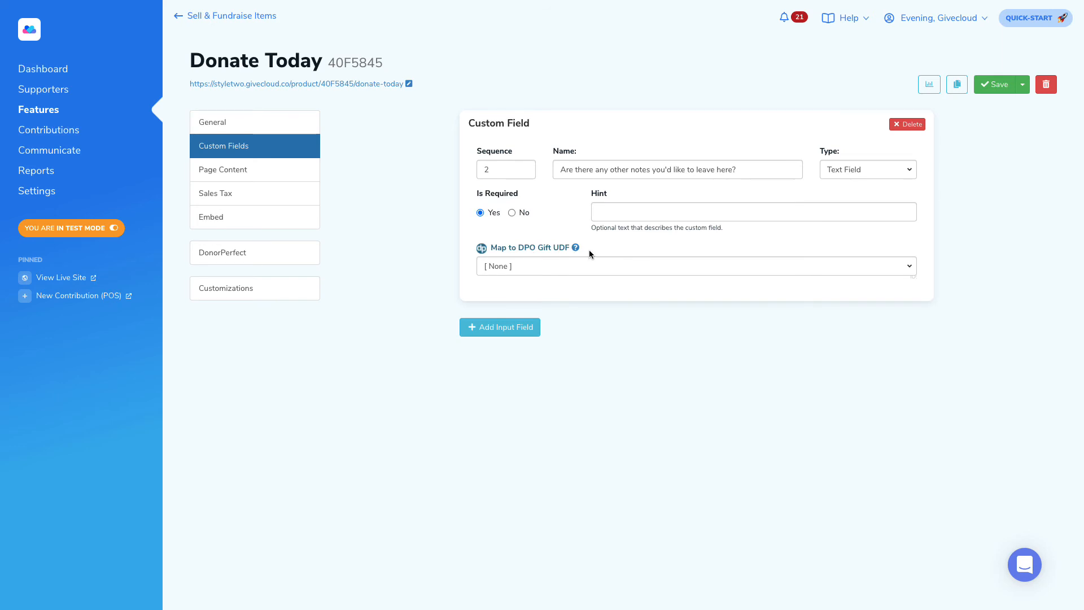
mouse_move(527, 255)
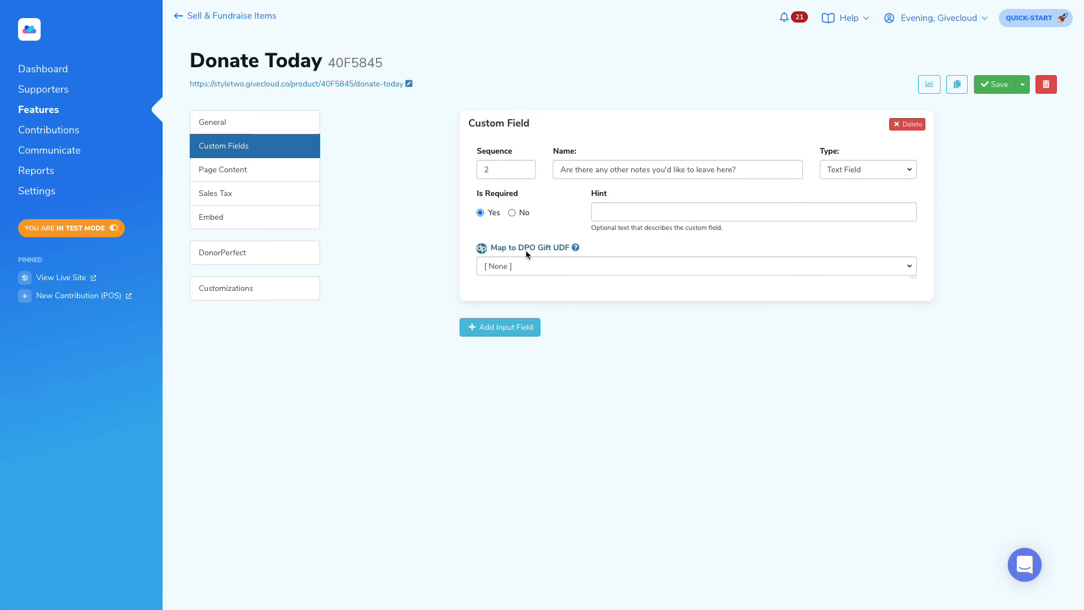
mouse_move(993, 112)
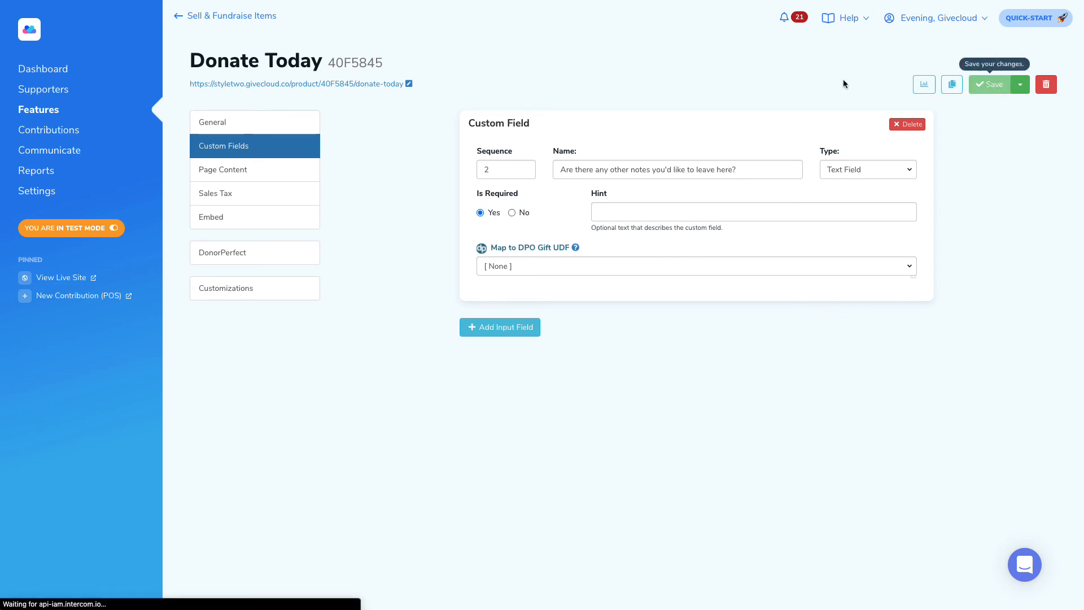
left_click(990, 85)
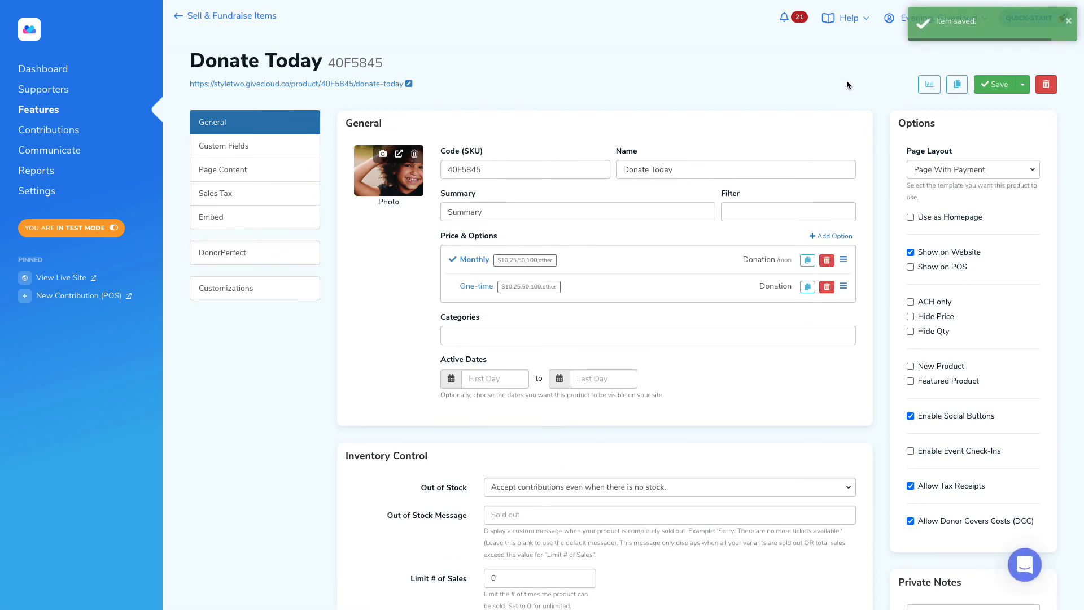
View Donate Today on the live site and reach the new required other-notes field.
left_click(62, 278)
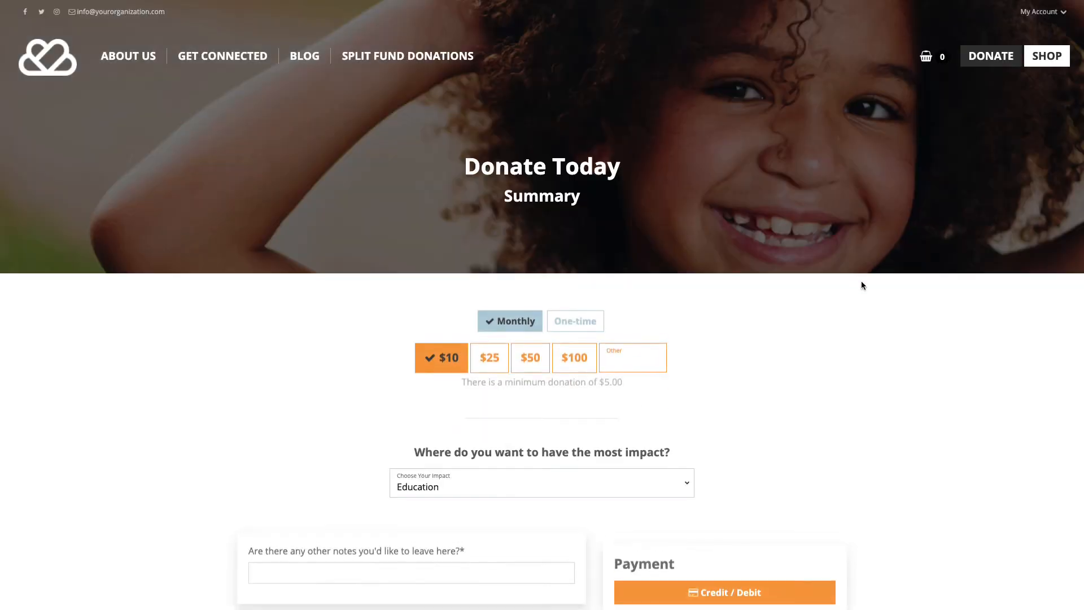
scroll("down", 3)
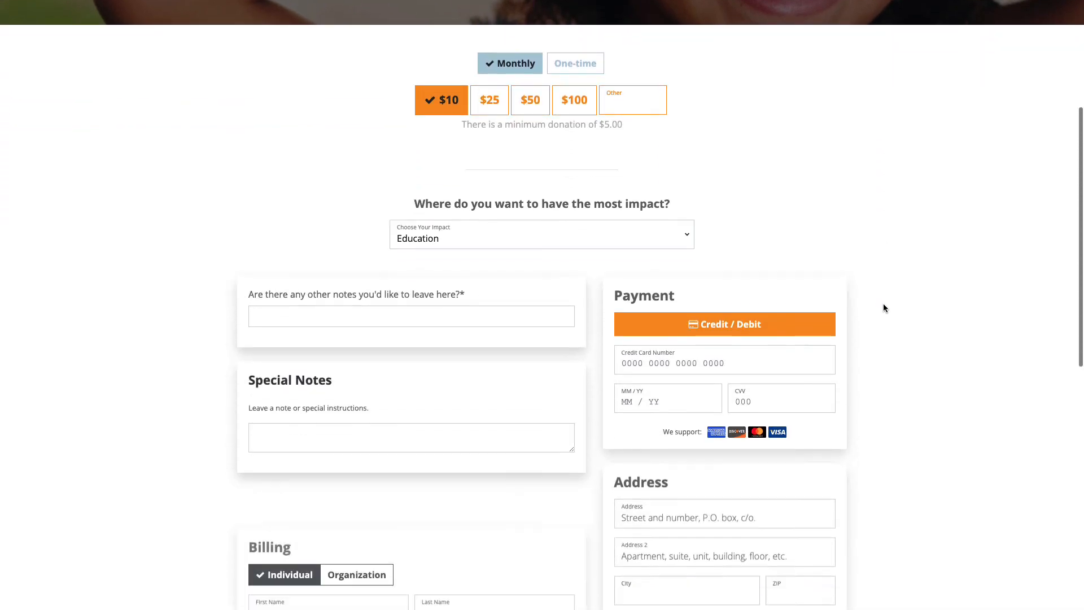
scroll("down", 3)
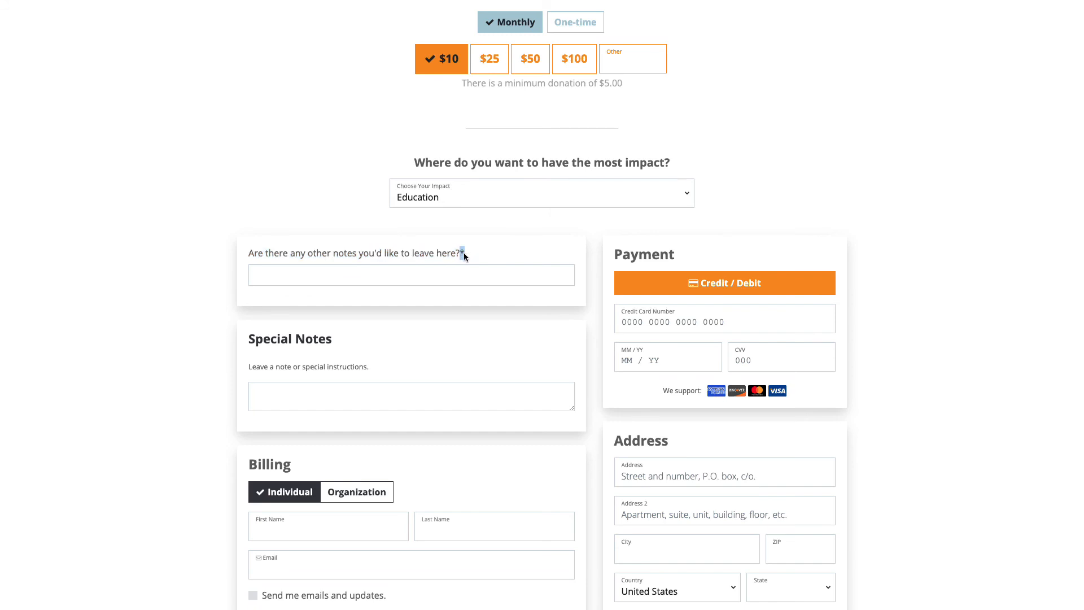
left_click(411, 274)
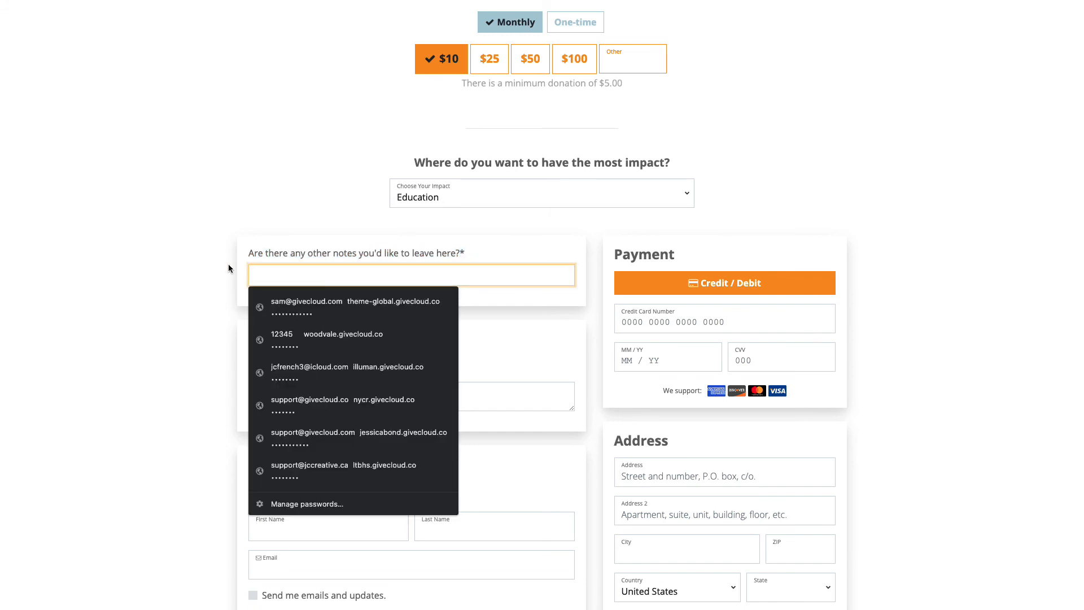